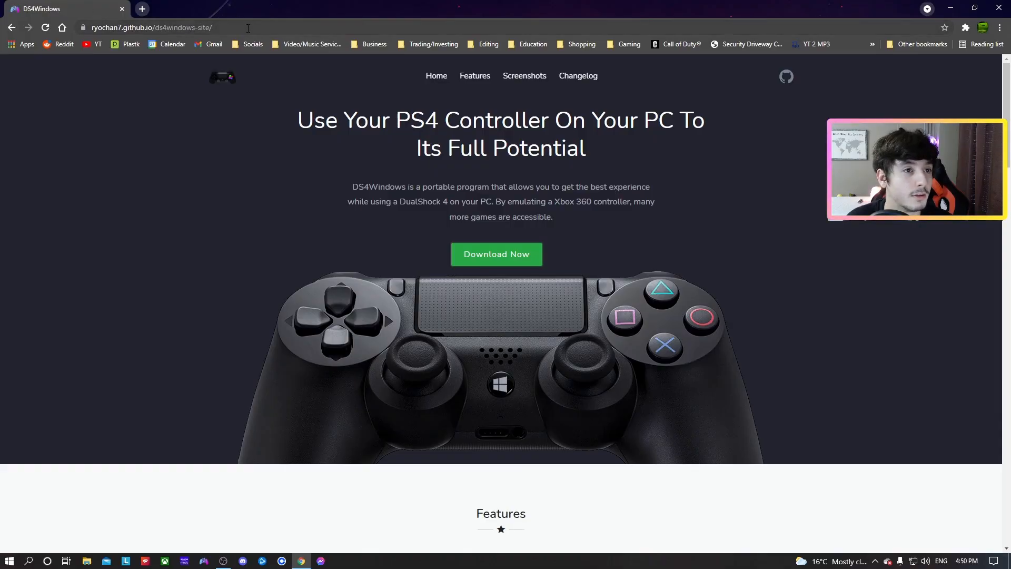
Step: Locate the latest release's Assets and download DS4Windows_3.0.18_x64.zip
{"action": "left_click", "coordinate": [152, 27]}
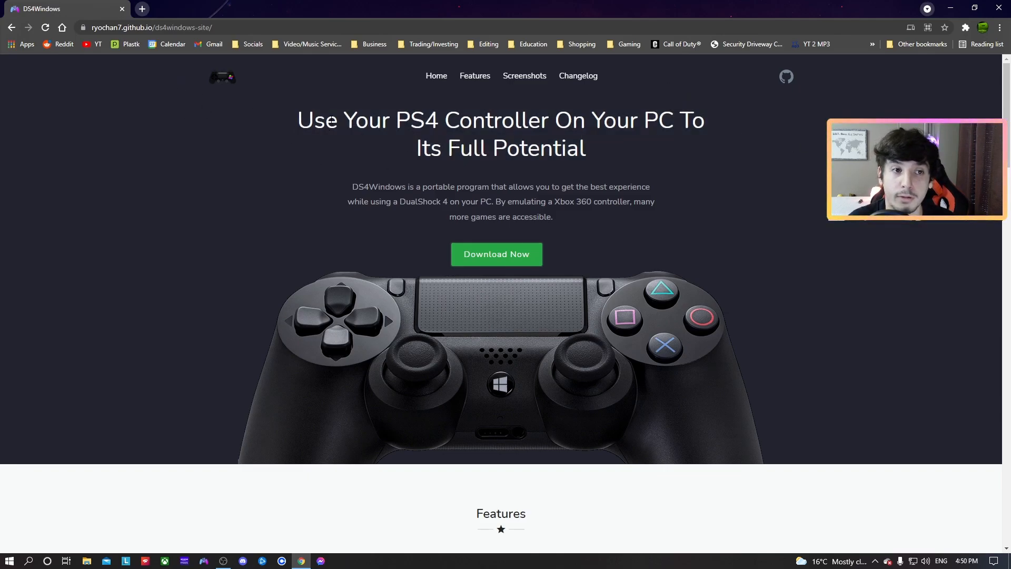
{"action": "scroll", "scroll_direction": "down", "scroll_amount": 3}
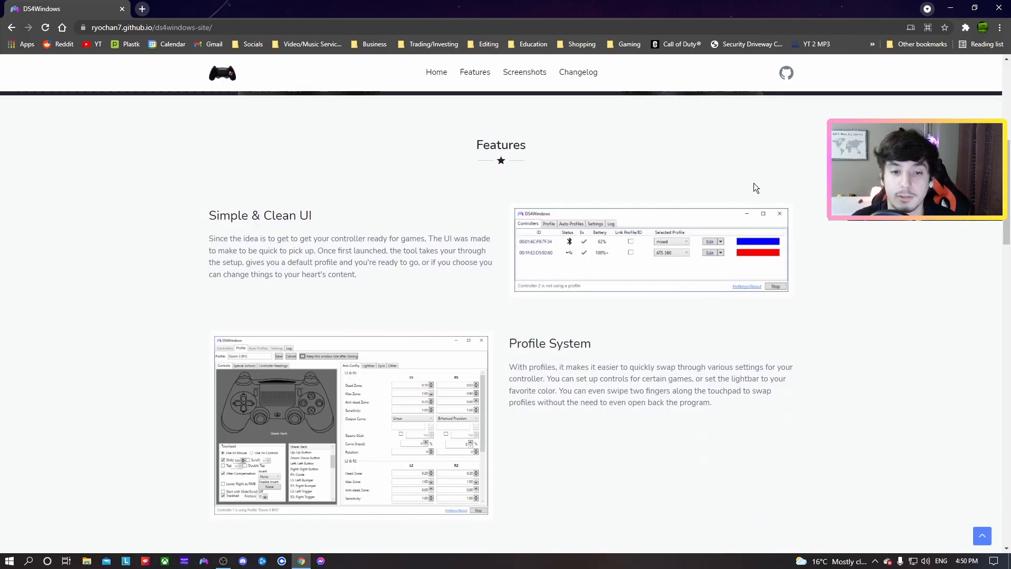
{"action": "mouse_move", "coordinate": [566, 250]}
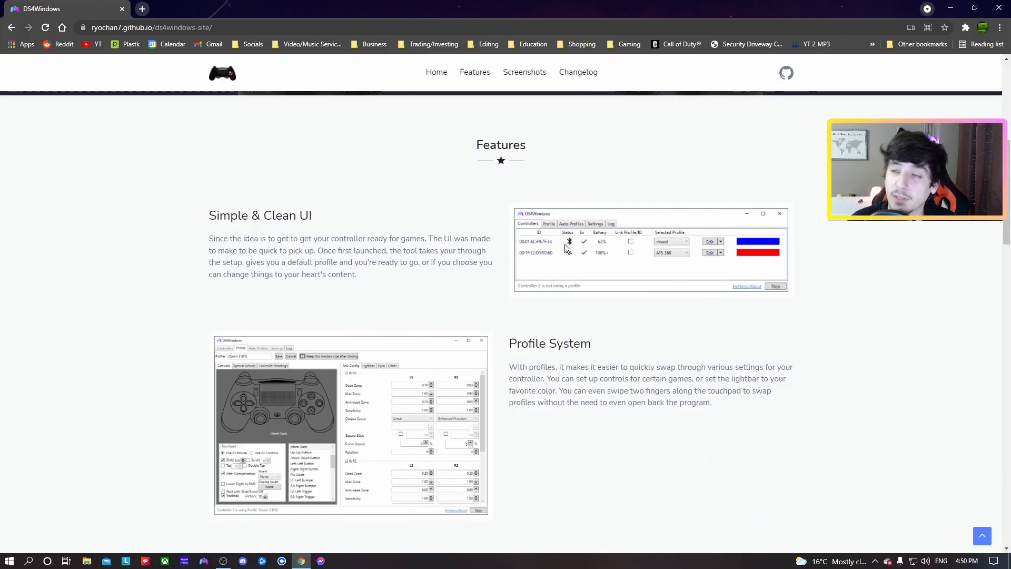
{"action": "mouse_move", "coordinate": [569, 252]}
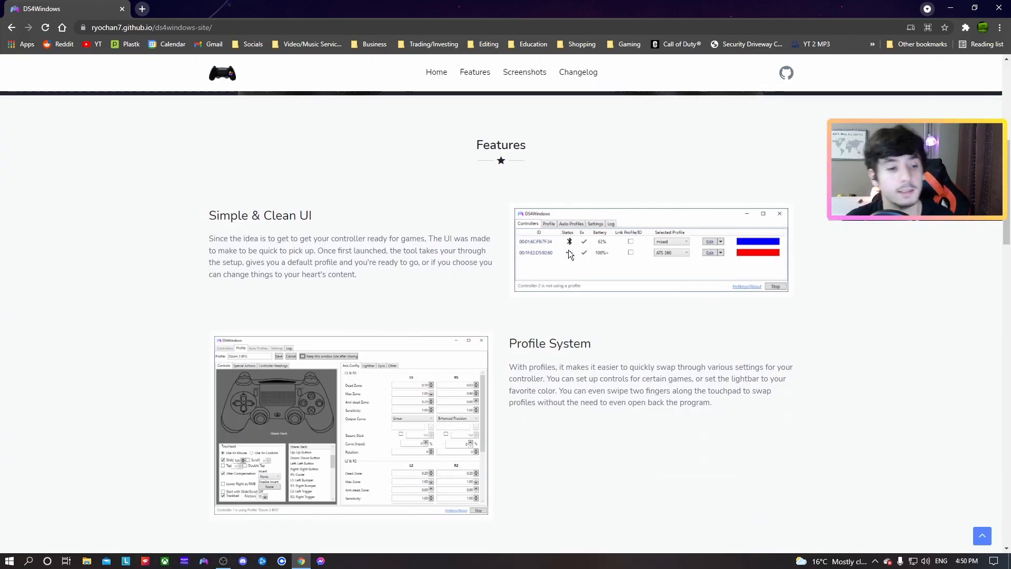
{"action": "scroll", "scroll_direction": "down", "scroll_amount": 3}
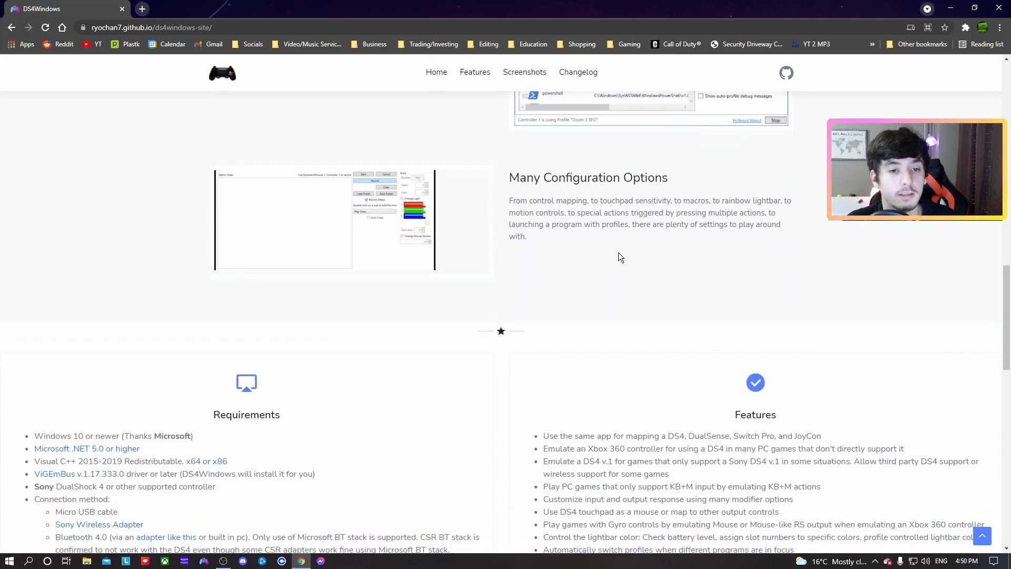
{"action": "scroll", "scroll_direction": "down", "scroll_amount": 3}
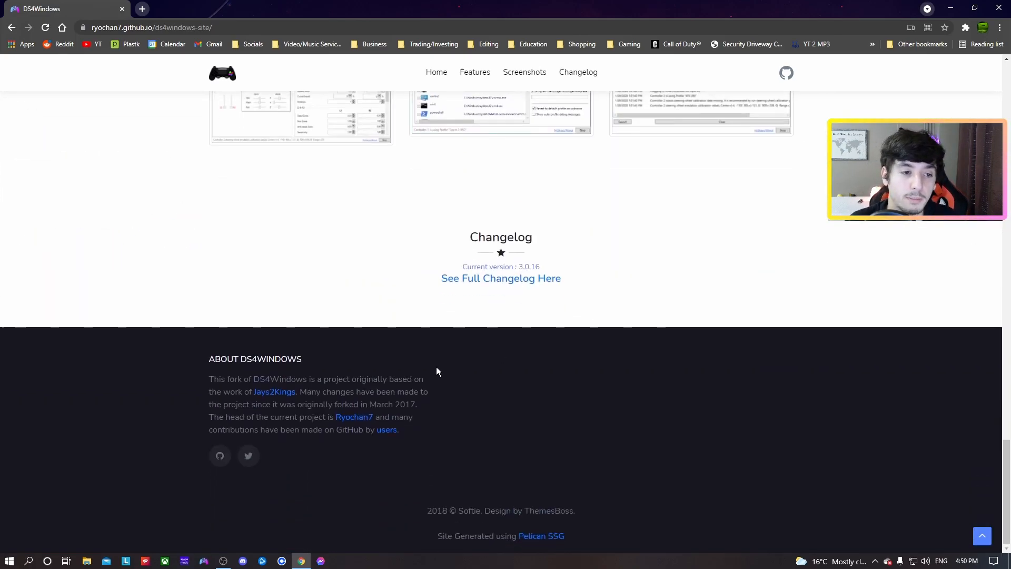
{"action": "scroll", "scroll_direction": "up", "scroll_amount": 3}
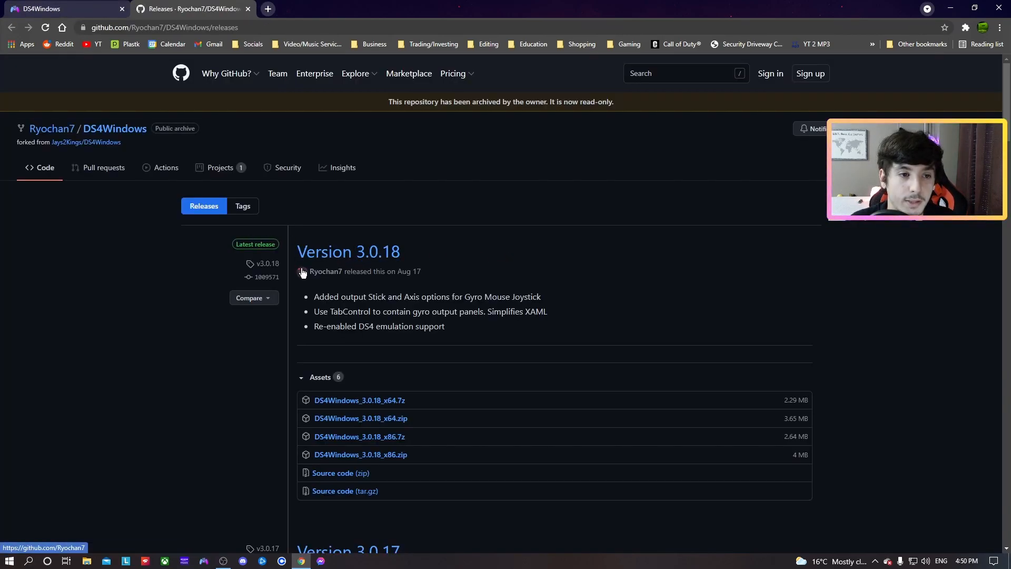
{"action": "scroll", "scroll_direction": "down", "scroll_amount": 3}
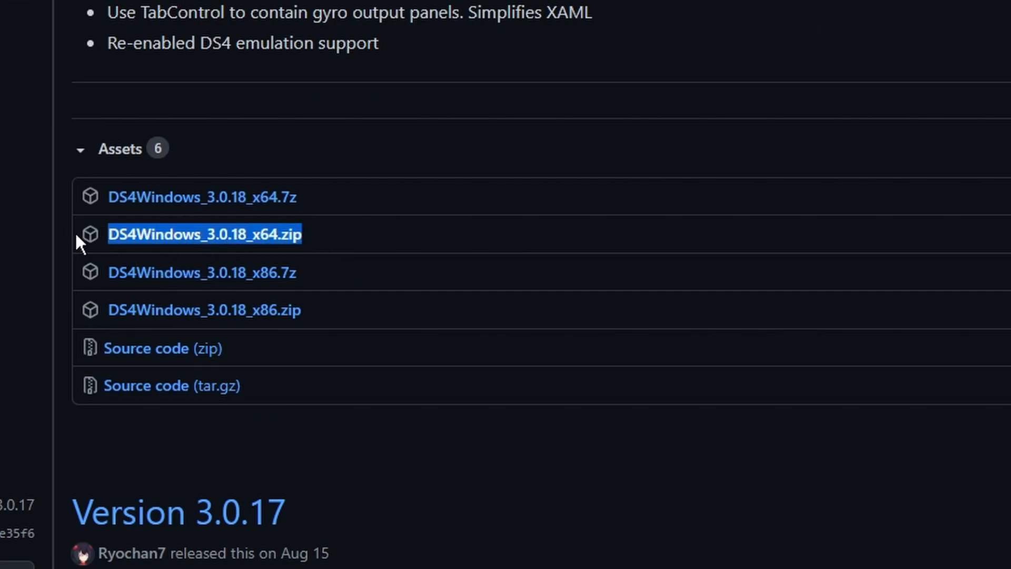
{"action": "mouse_move", "coordinate": [172, 239]}
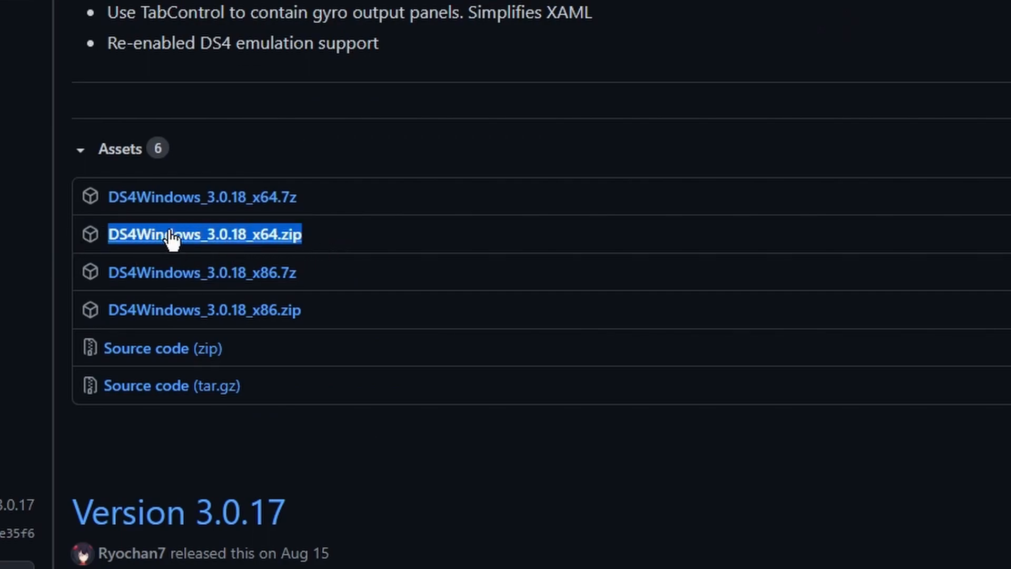
{"action": "left_click", "coordinate": [203, 234]}
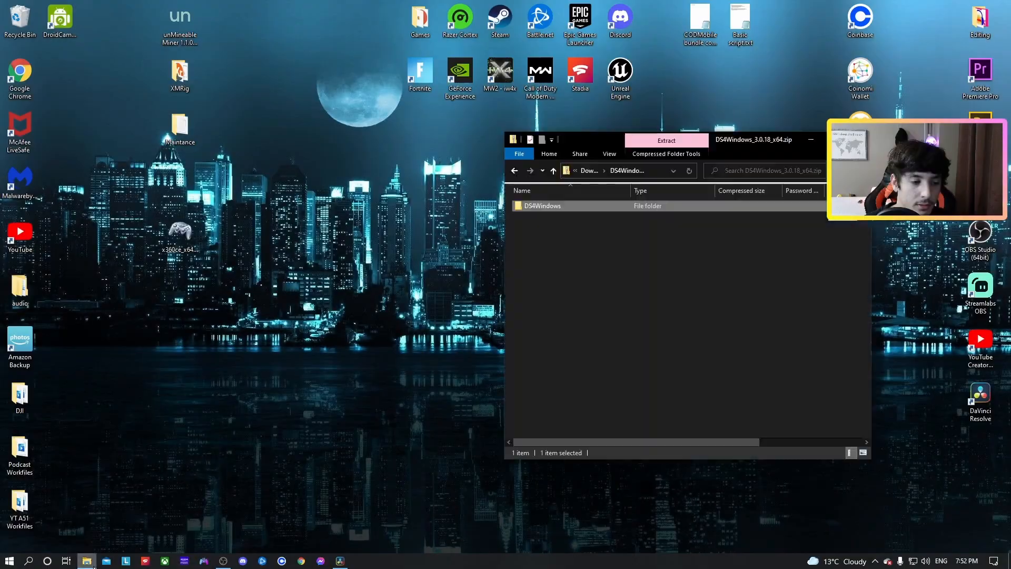
Step: Copy the DS4Windows folder from the downloaded zip in Downloads onto the desktop
{"action": "left_click", "coordinate": [514, 171]}
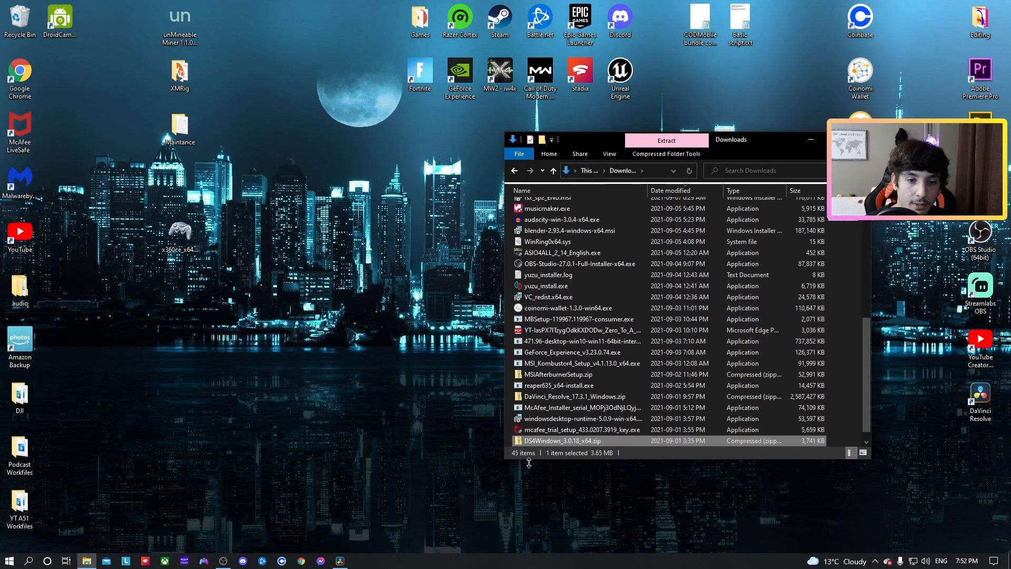
{"action": "double_click", "coordinate": [562, 441]}
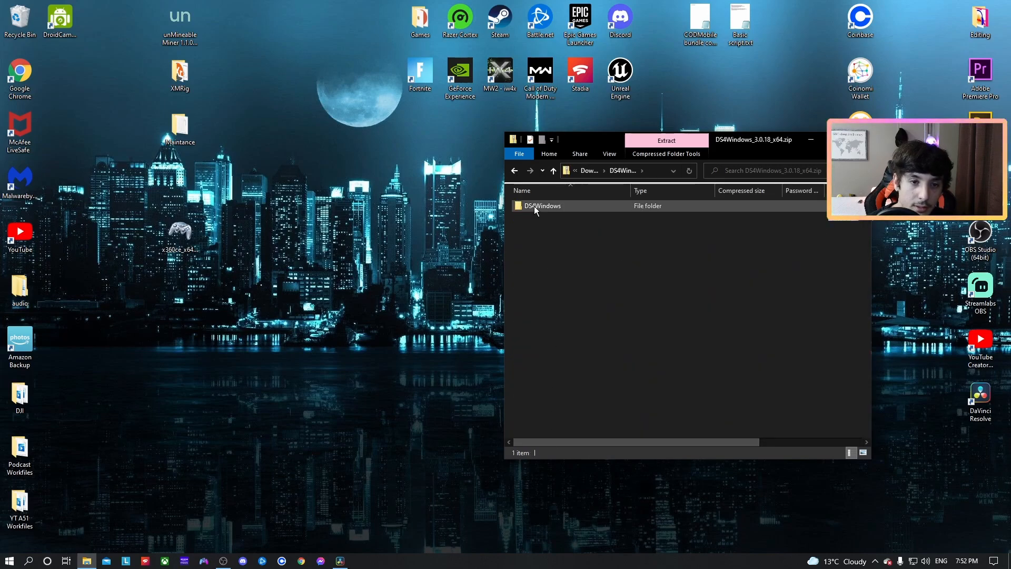
{"action": "left_click_drag", "start_coordinate": [541, 206], "coordinate": [352, 243]}
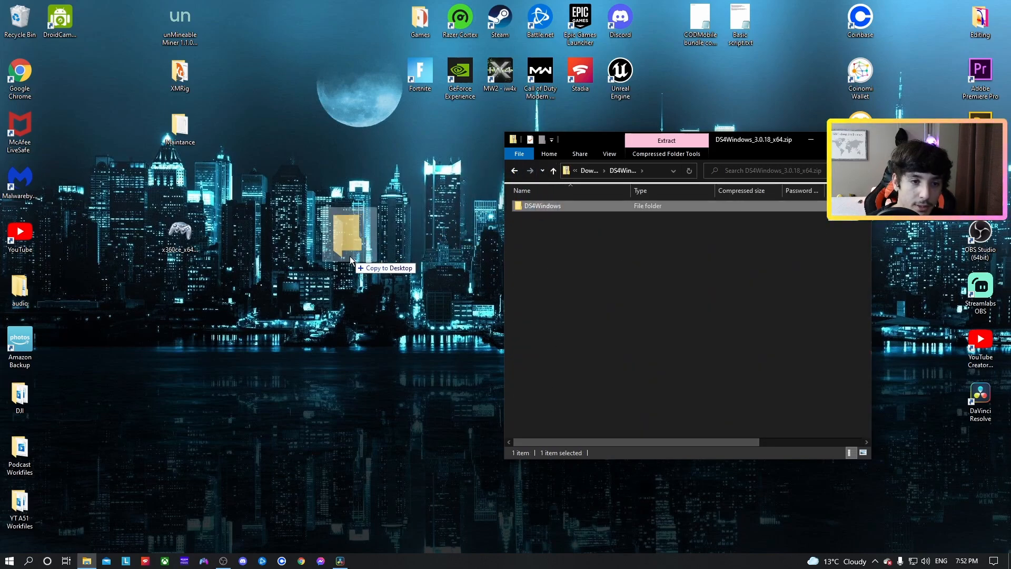
{"action": "left_click_drag", "start_coordinate": [352, 240], "coordinate": [260, 235]}
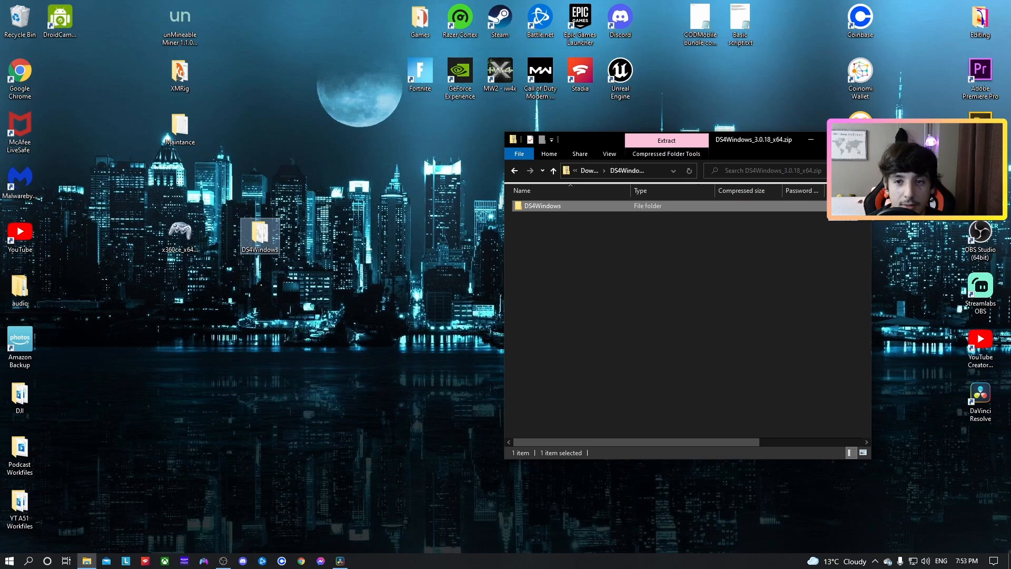
Step: Run DS4Windows.exe from the DS4Windows folder on the desktop
{"action": "double_click", "coordinate": [542, 205]}
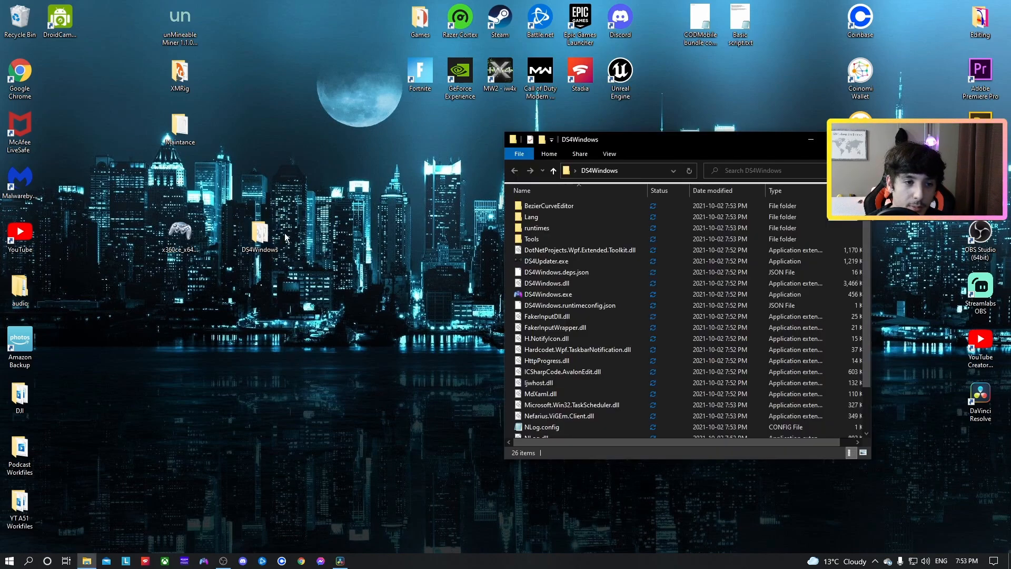
{"action": "mouse_move", "coordinate": [570, 294]}
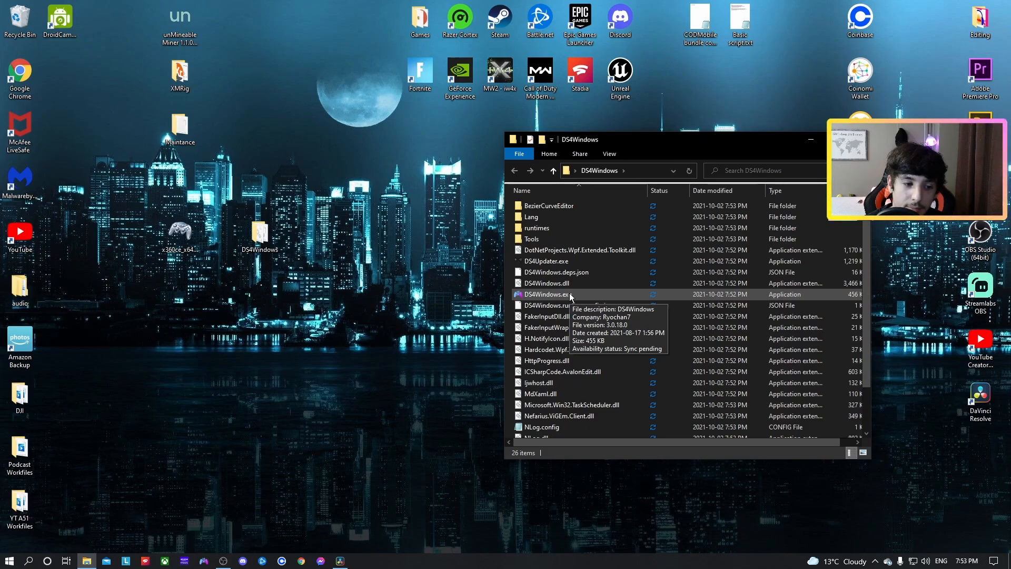
{"action": "left_click", "coordinate": [546, 294]}
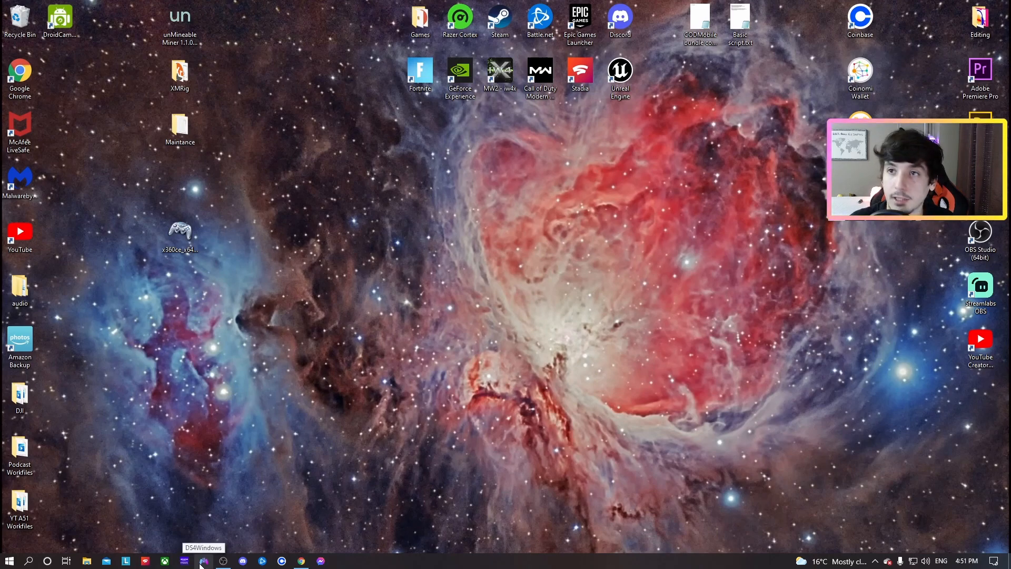
Step: Set the connected DualSense's lightbar colour to purple from its row's colour cell
{"action": "left_click", "coordinate": [202, 560]}
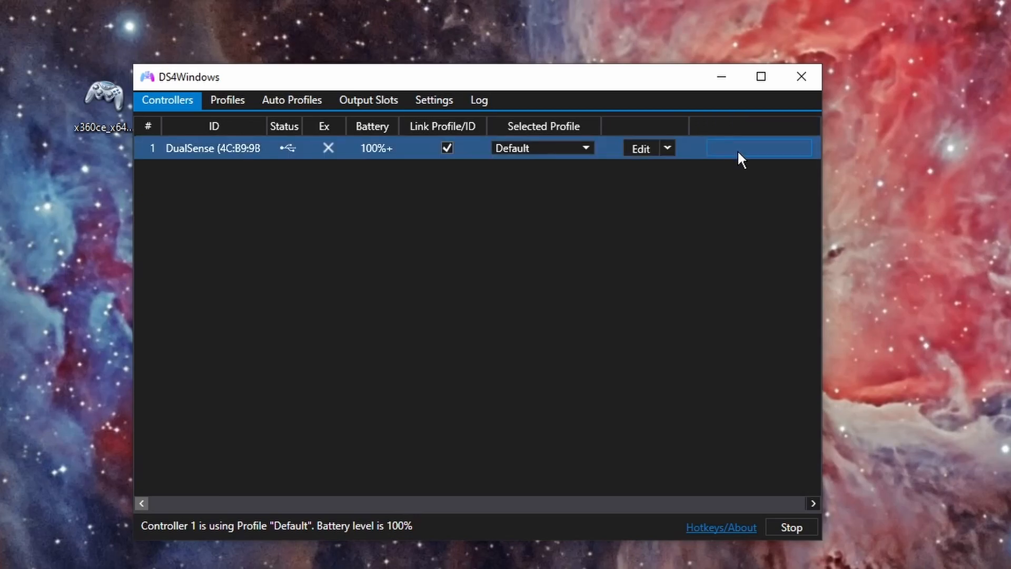
{"action": "left_click", "coordinate": [668, 149]}
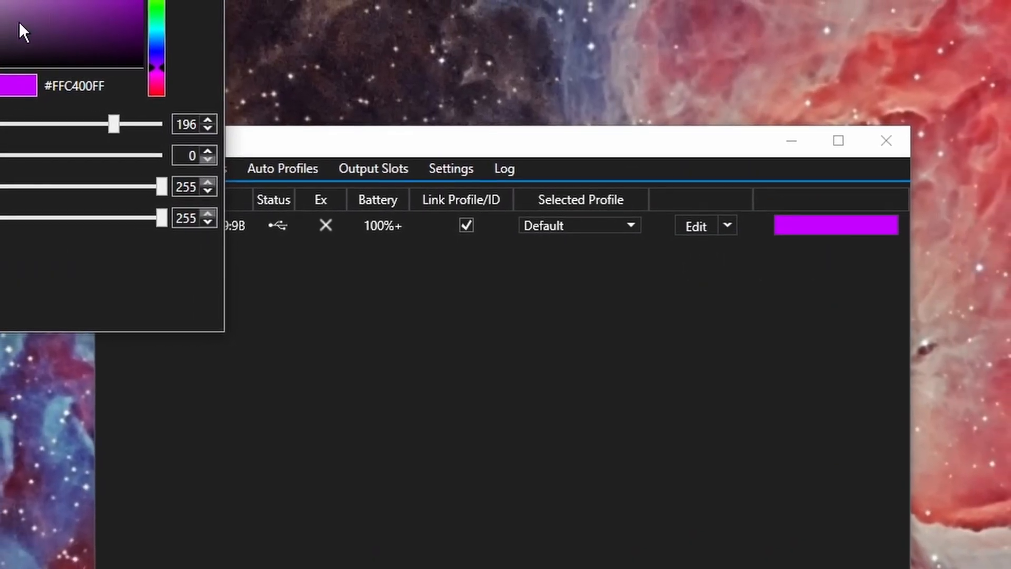
{"action": "left_click", "coordinate": [161, 55]}
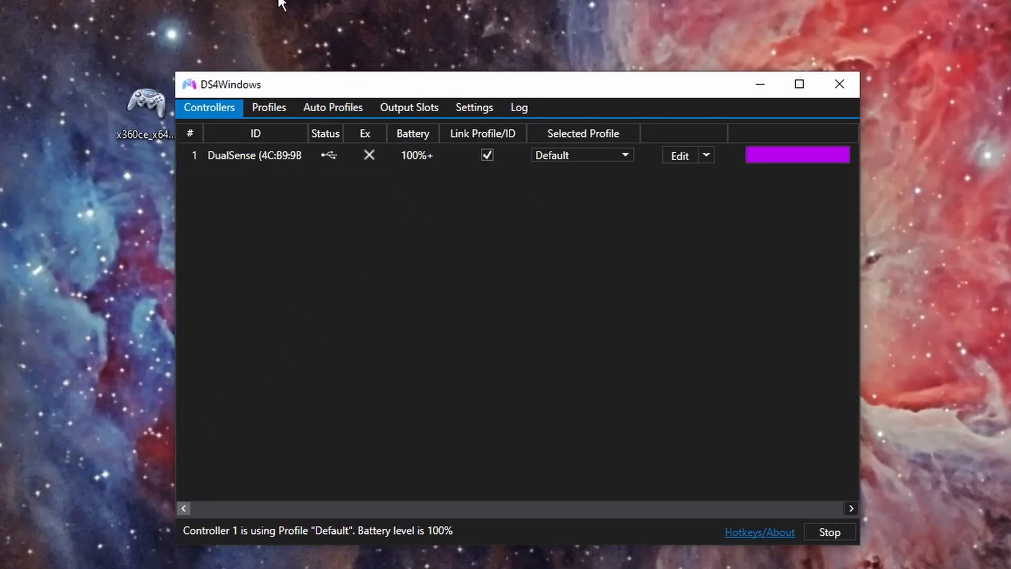
Step: Switch the DualSense's Selected Profile from MW2 to Default, then show Auto Profiles
{"action": "left_click", "coordinate": [622, 155]}
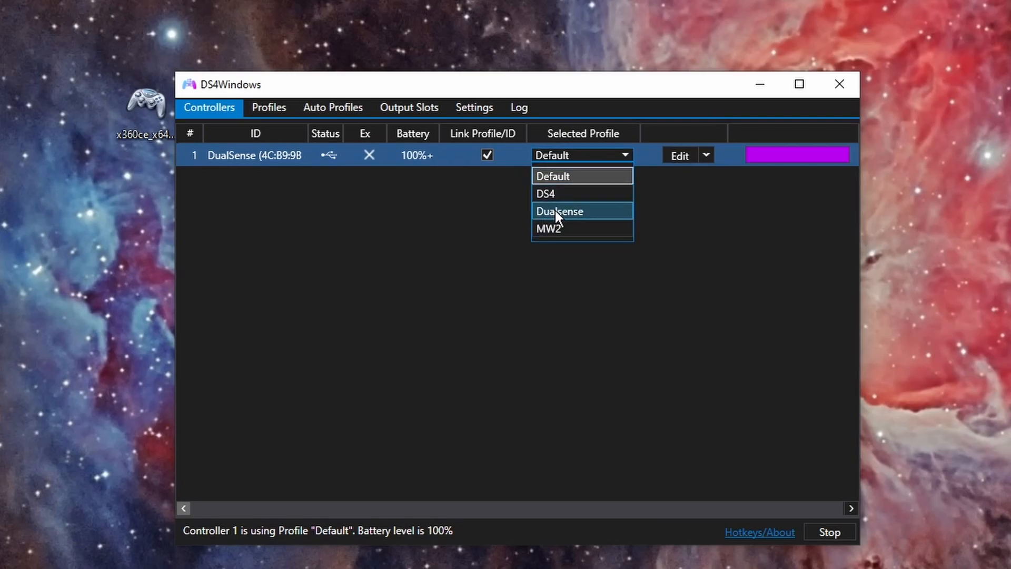
{"action": "mouse_move", "coordinate": [559, 194]}
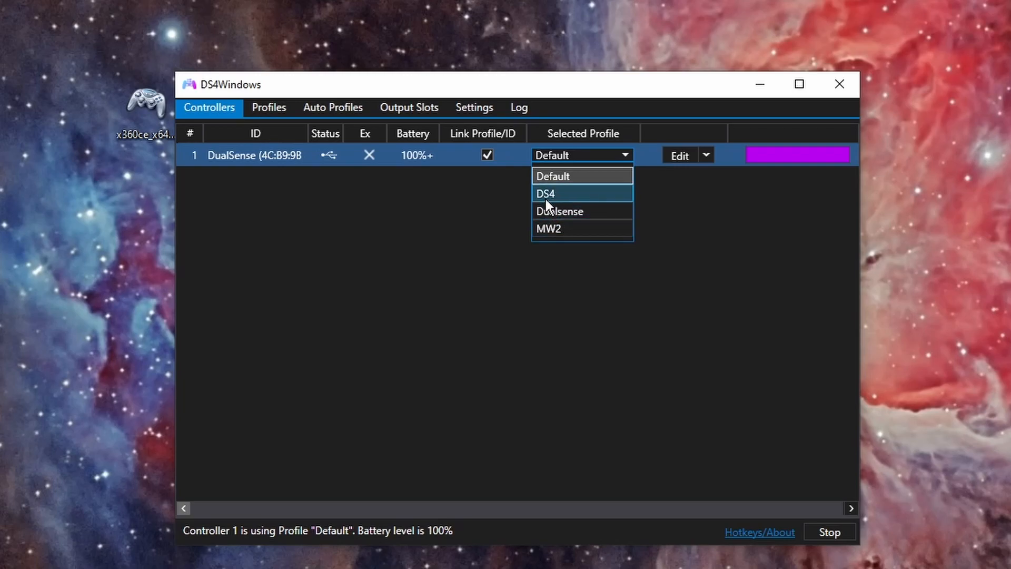
{"action": "left_click", "coordinate": [577, 155]}
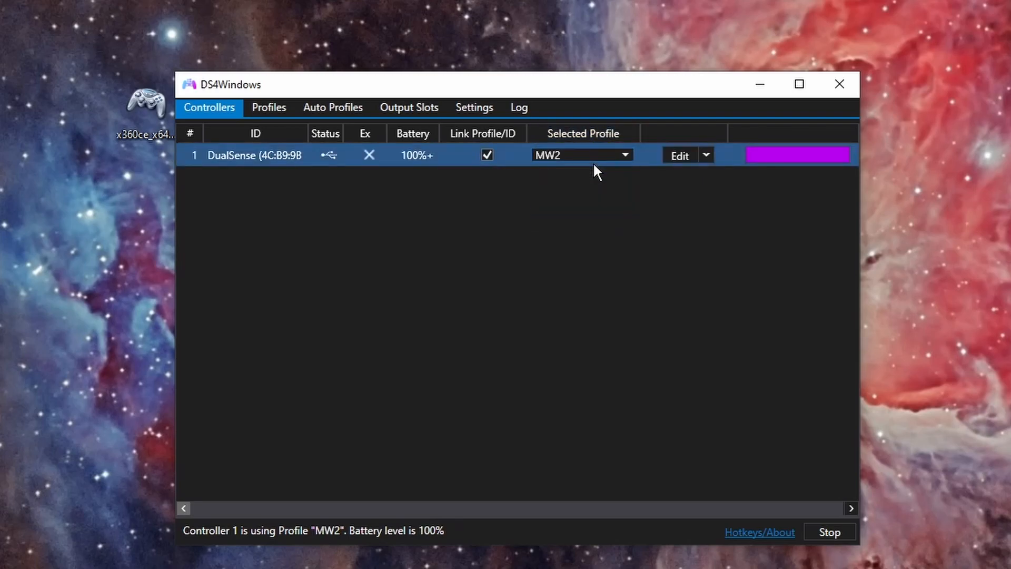
{"action": "left_click", "coordinate": [578, 155]}
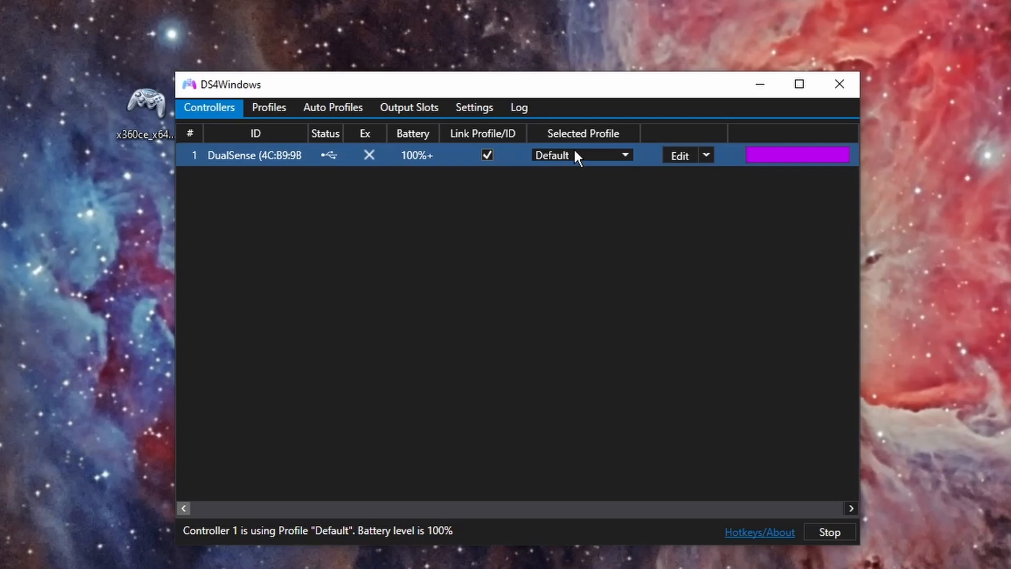
{"action": "mouse_move", "coordinate": [689, 144]}
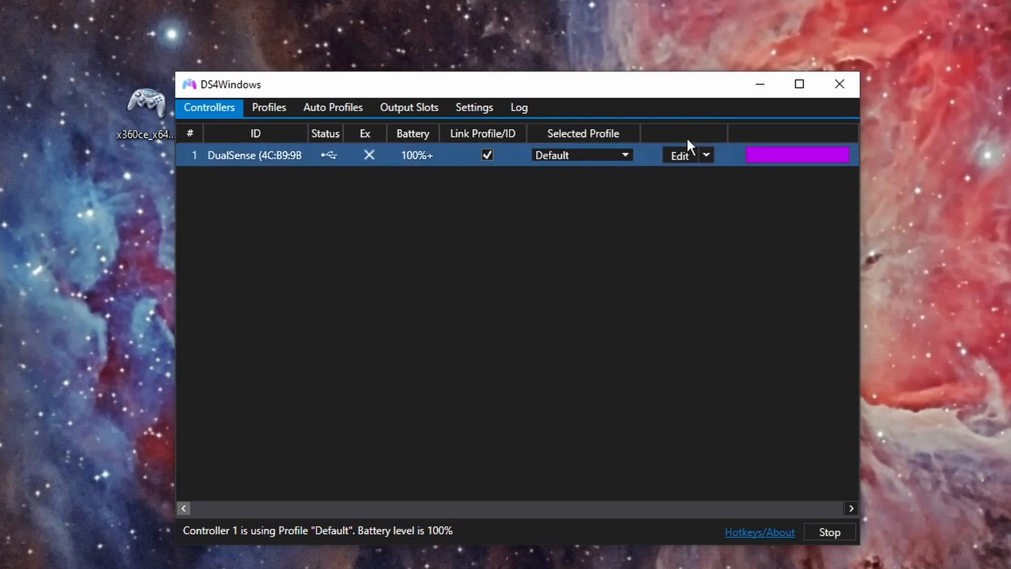
{"action": "left_click", "coordinate": [333, 107]}
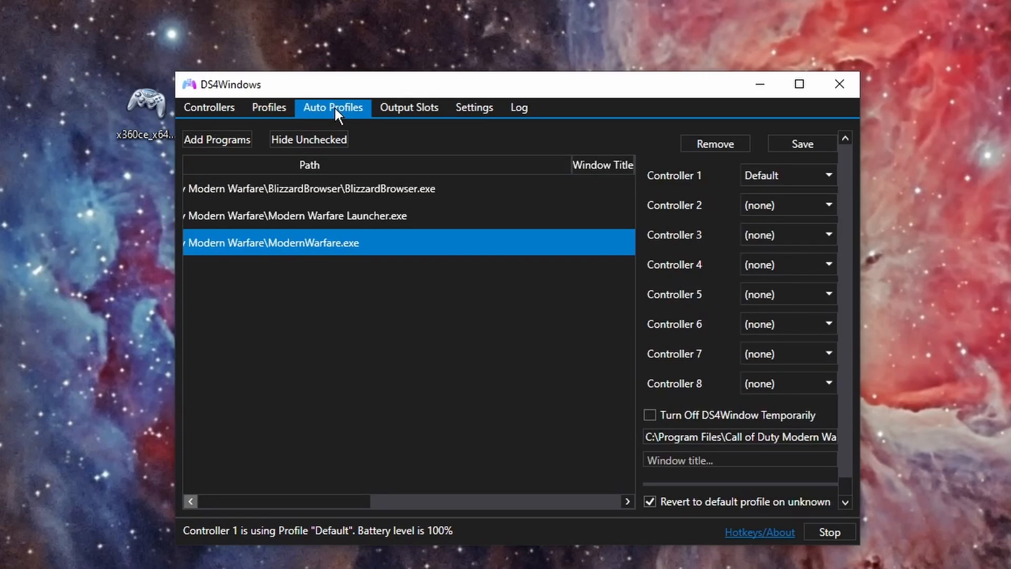
{"action": "mouse_move", "coordinate": [217, 139]}
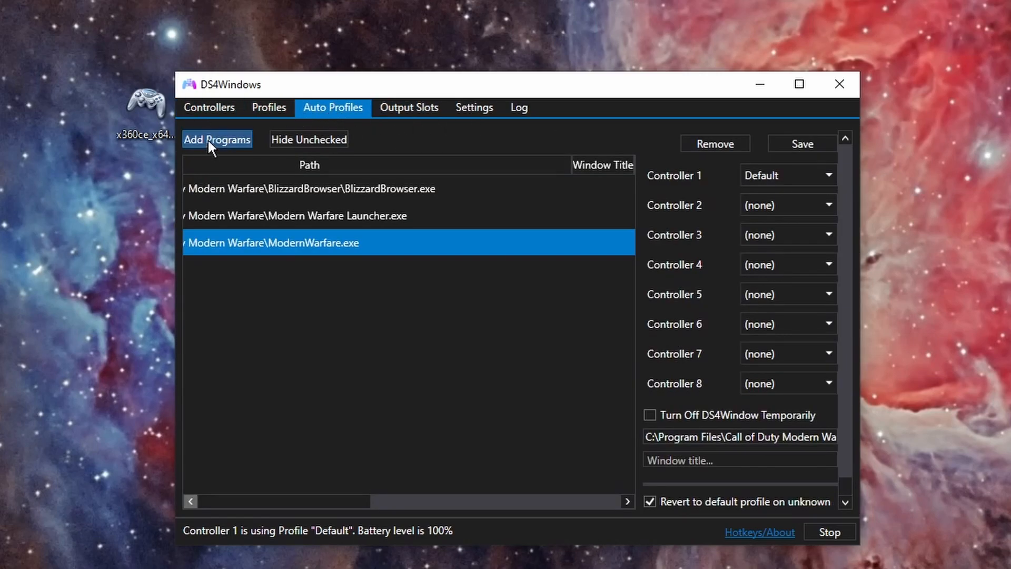
Step: Choose Add Directory and select Program Files\Call of Duty Modern Warfare as the game folder
{"action": "left_click", "coordinate": [217, 139]}
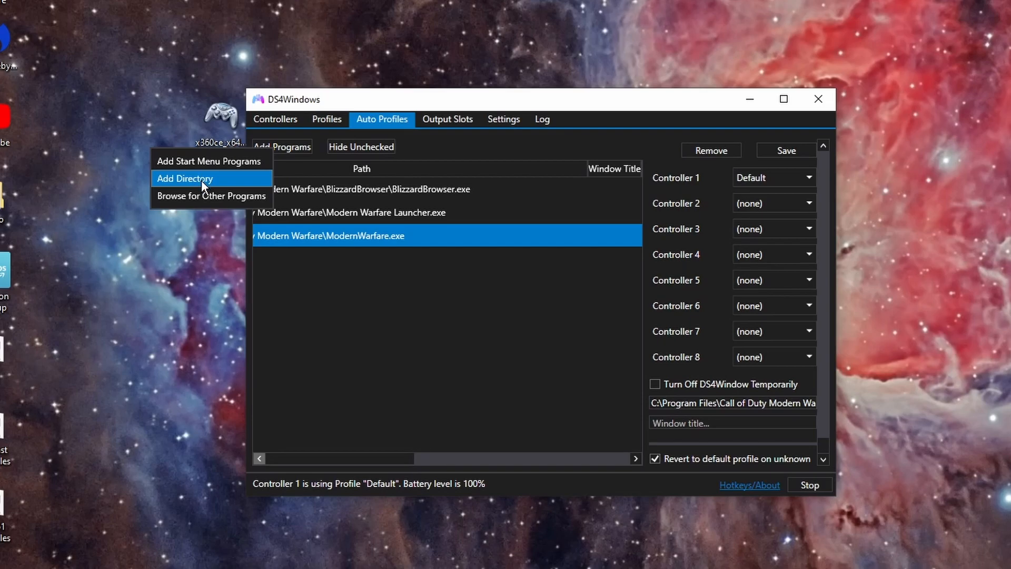
{"action": "left_click", "coordinate": [185, 180]}
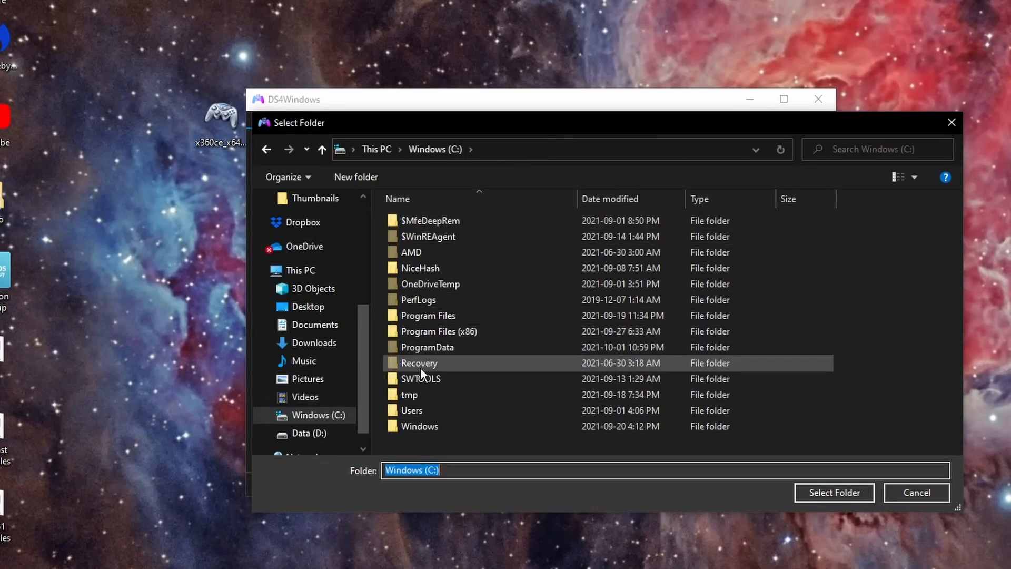
{"action": "double_click", "coordinate": [428, 315]}
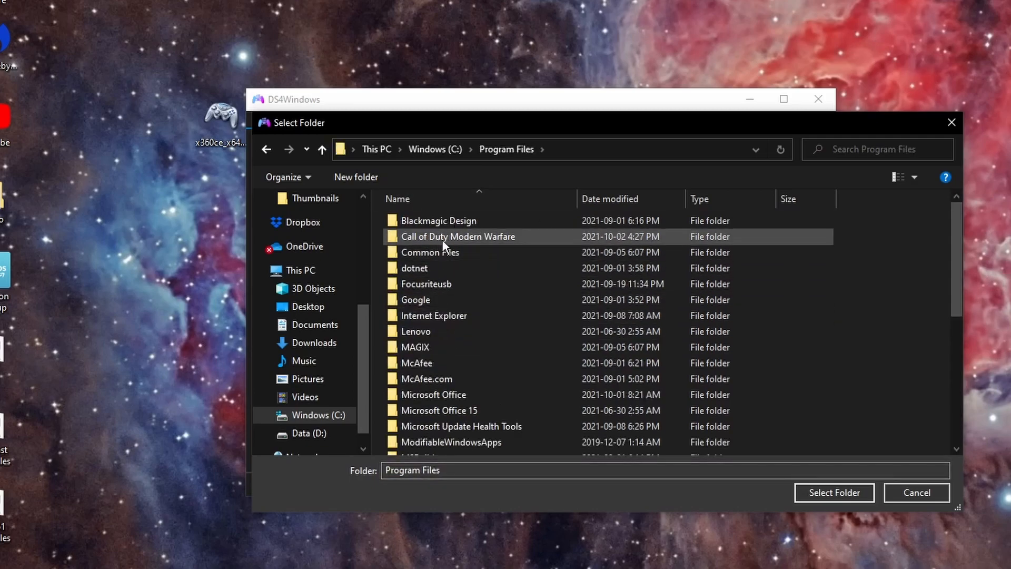
{"action": "left_click", "coordinate": [834, 492]}
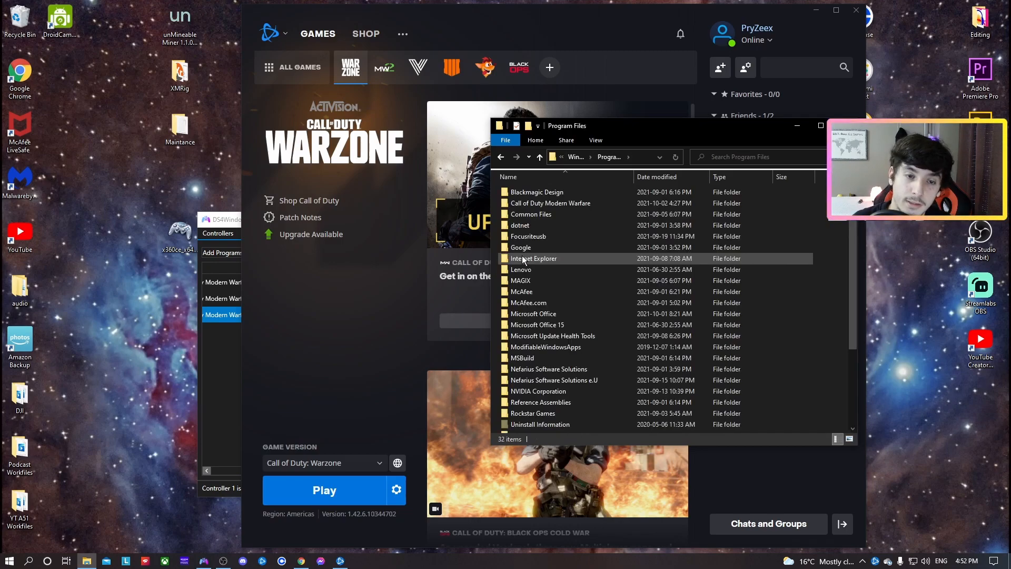
Step: Inspect the Call of Duty Modern Warfare install folder, then return to DS4Windows
{"action": "double_click", "coordinate": [550, 203]}
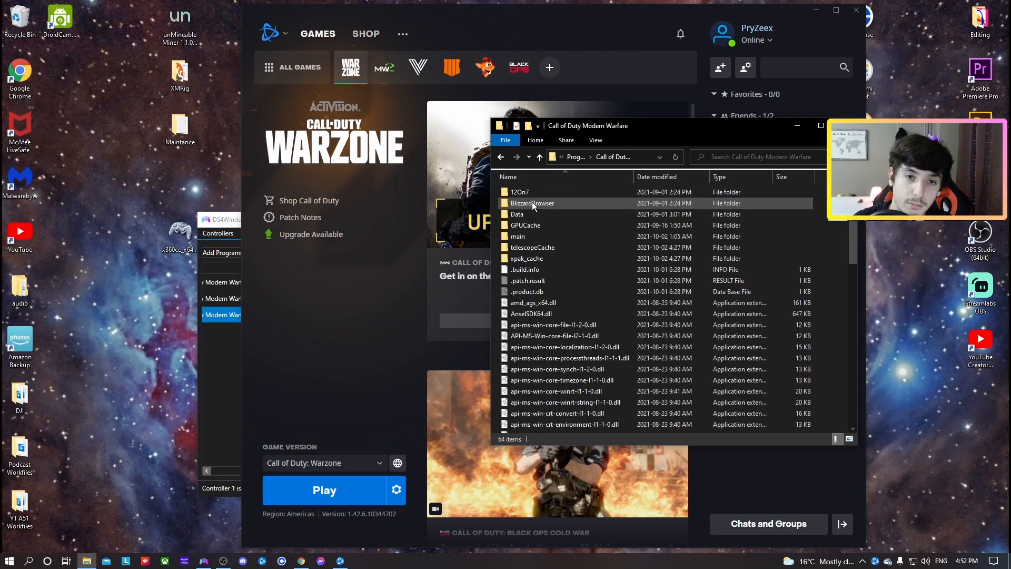
{"action": "left_click", "coordinate": [856, 9]}
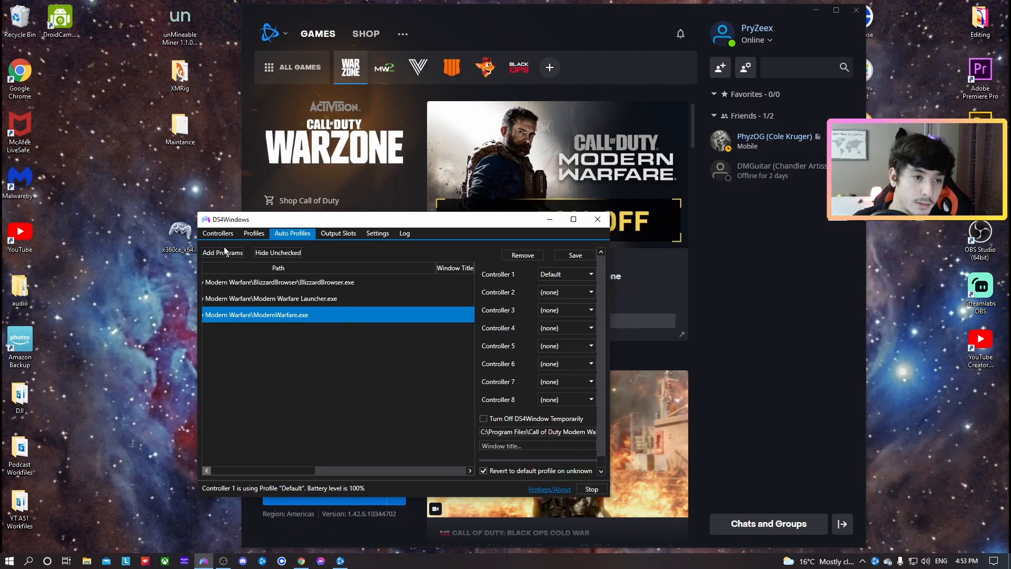
Step: Add the Program Files\Call of Duty Modern Warfare folder as an automatic profile directory
{"action": "left_click", "coordinate": [222, 251]}
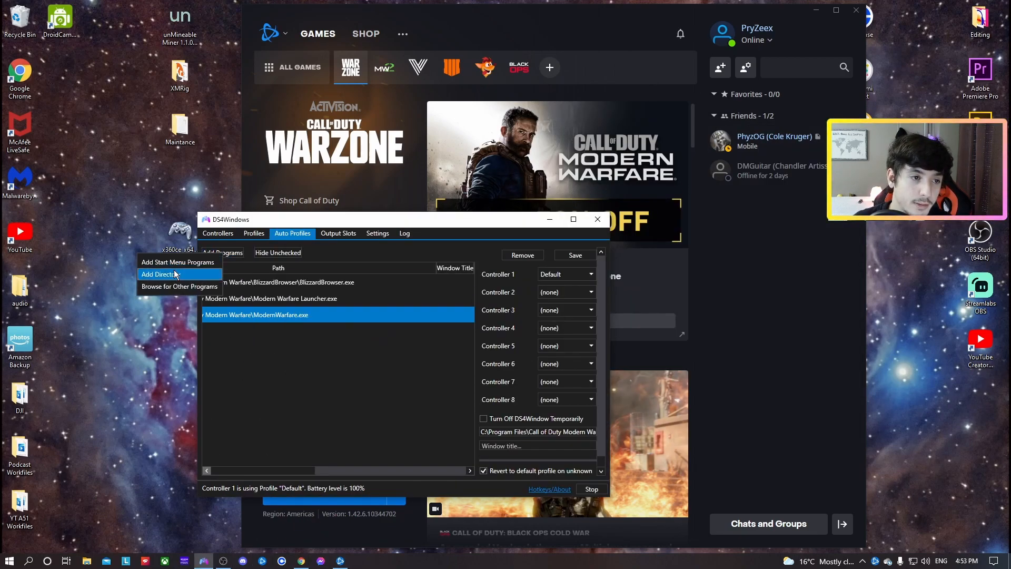
{"action": "left_click", "coordinate": [159, 274]}
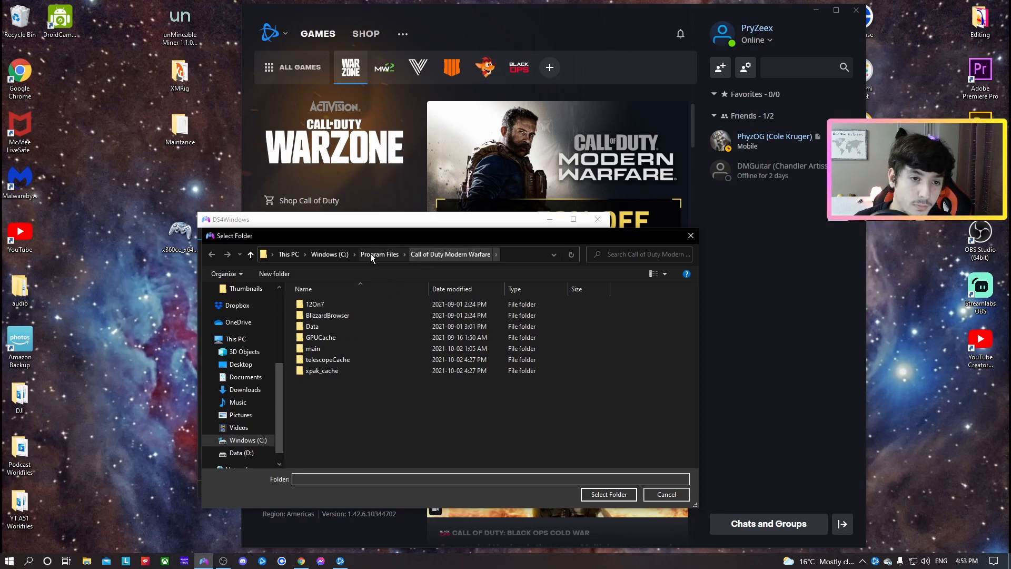
{"action": "left_click", "coordinate": [379, 254]}
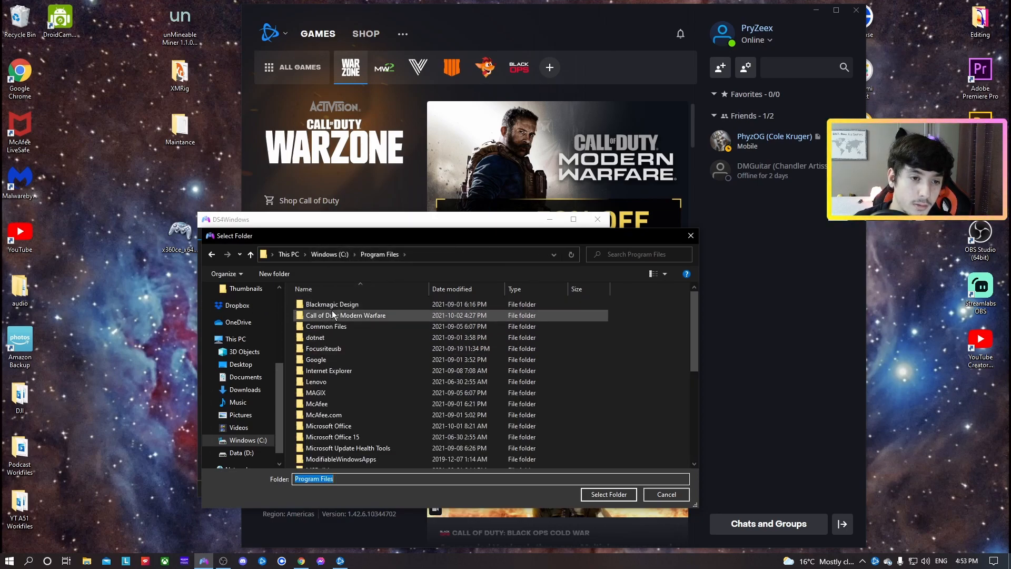
{"action": "left_click", "coordinate": [346, 315]}
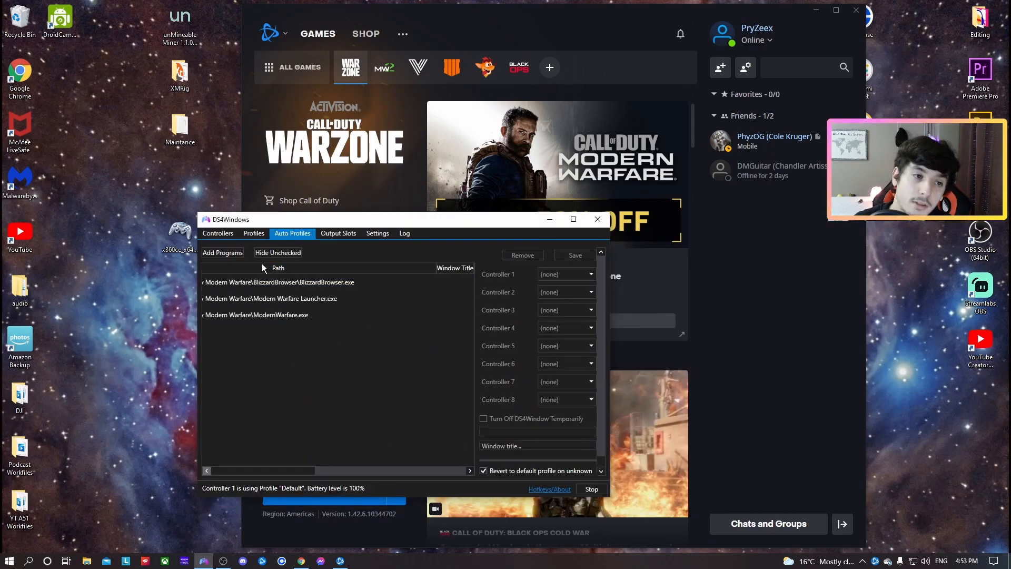
Step: Select the ModernWarfare.exe entry so Controller 1 uses the Default profile
{"action": "left_click", "coordinate": [256, 315]}
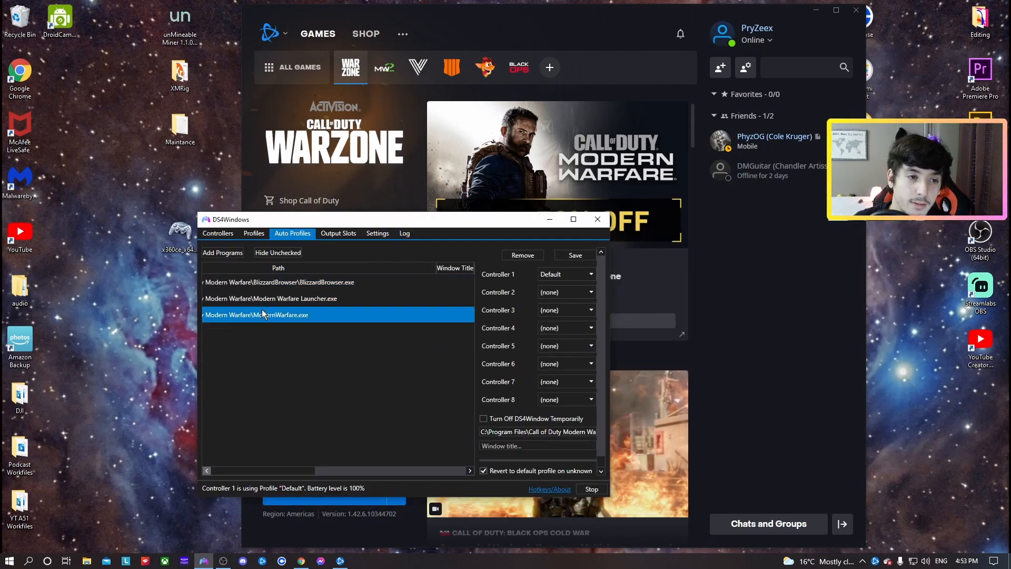
{"action": "left_click", "coordinate": [217, 233]}
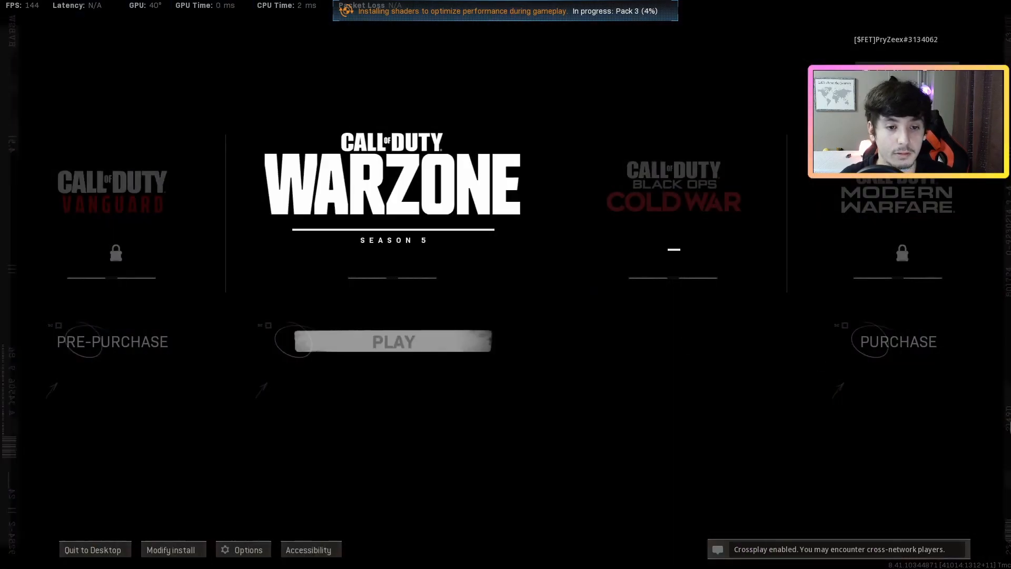
Step: Launch Warzone, dismiss the Season 5 notes and go to the PLAY tab listing Battle Royale modes
{"action": "left_click", "coordinate": [392, 341]}
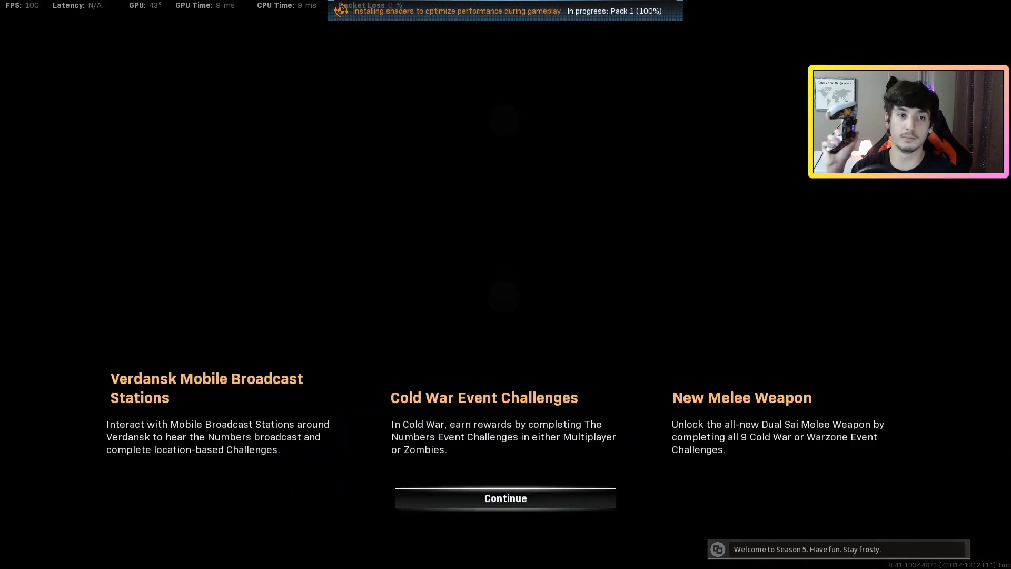
{"action": "left_click", "coordinate": [505, 499]}
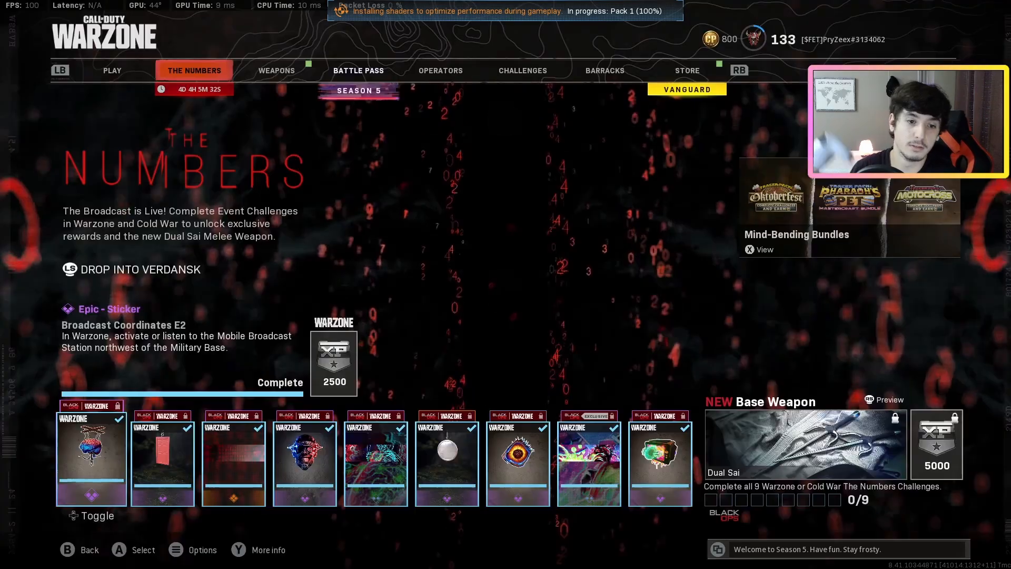
{"action": "left_click", "coordinate": [277, 71]}
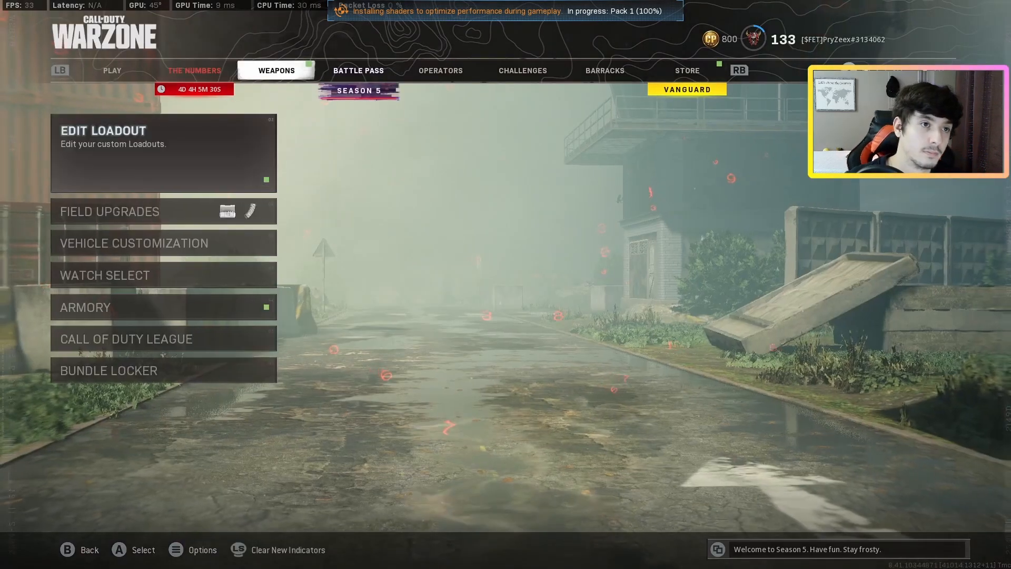
{"action": "left_click", "coordinate": [194, 71]}
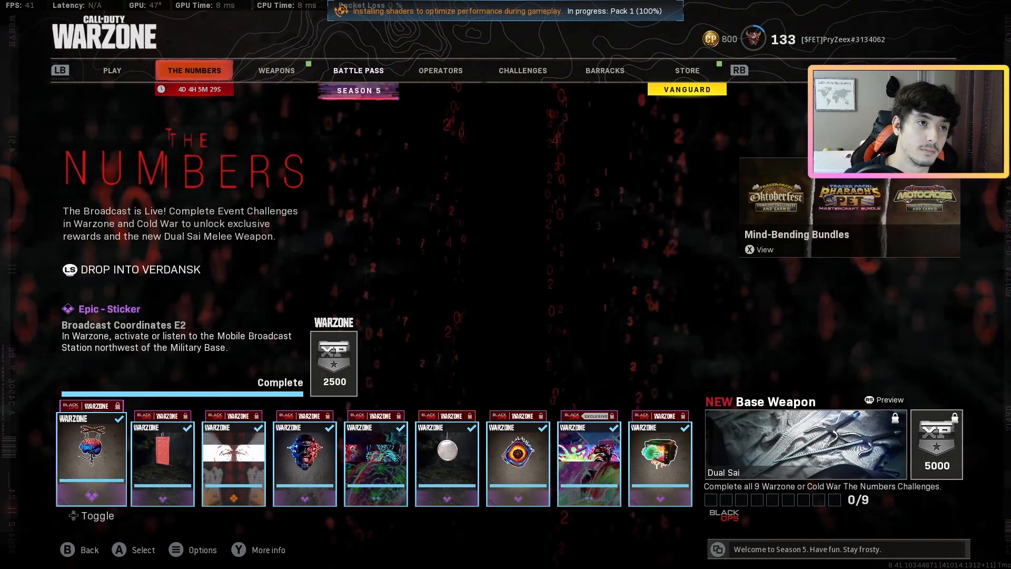
{"action": "left_click", "coordinate": [112, 71]}
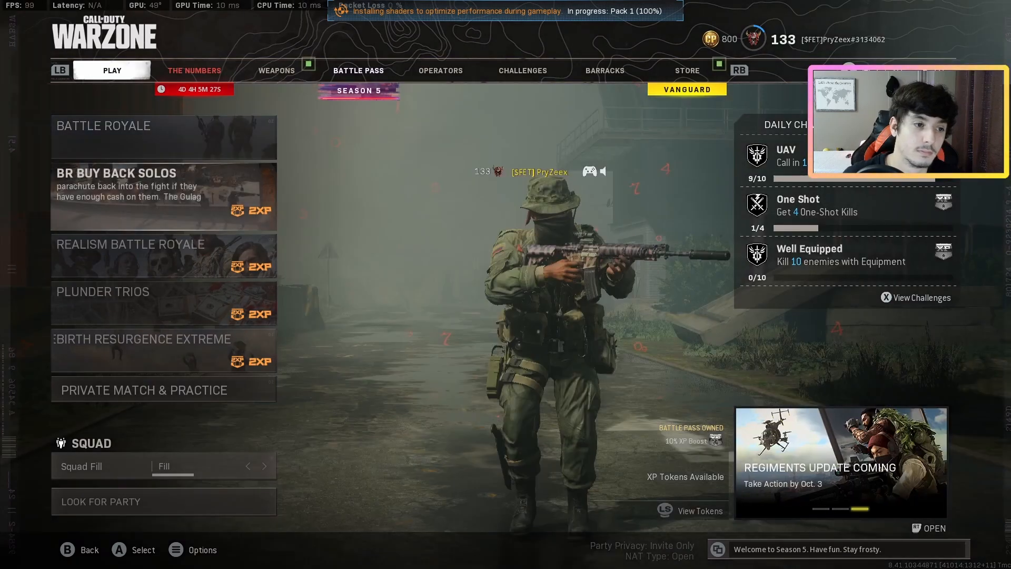